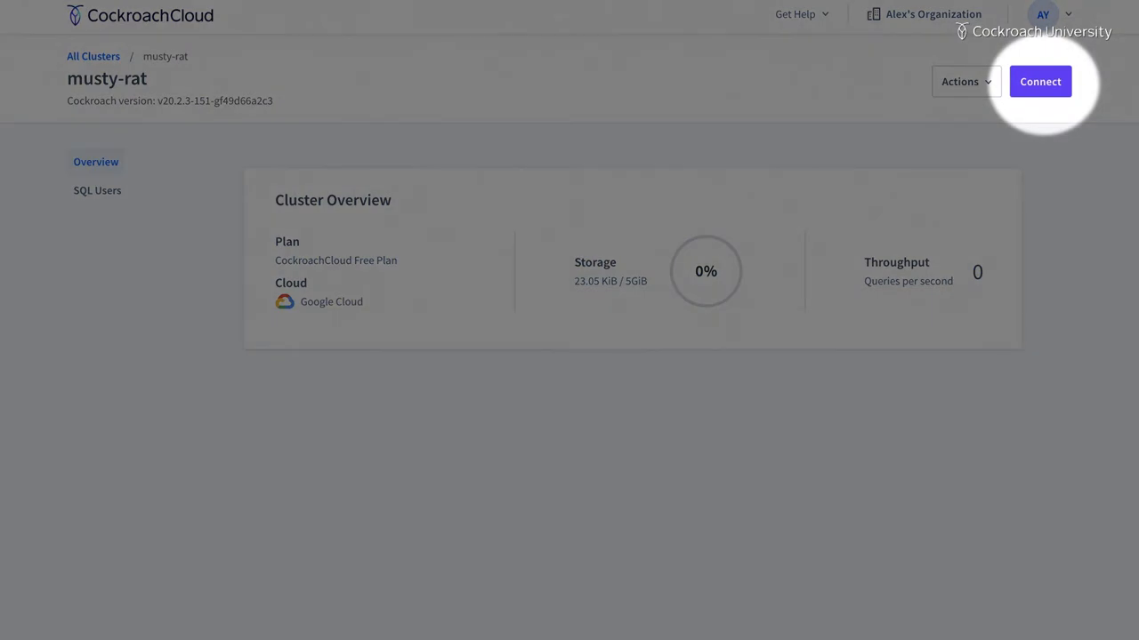
Open the Connection info dialog for the musty-rat cluster.
{"action": "left_click", "coordinate": [1040, 81]}
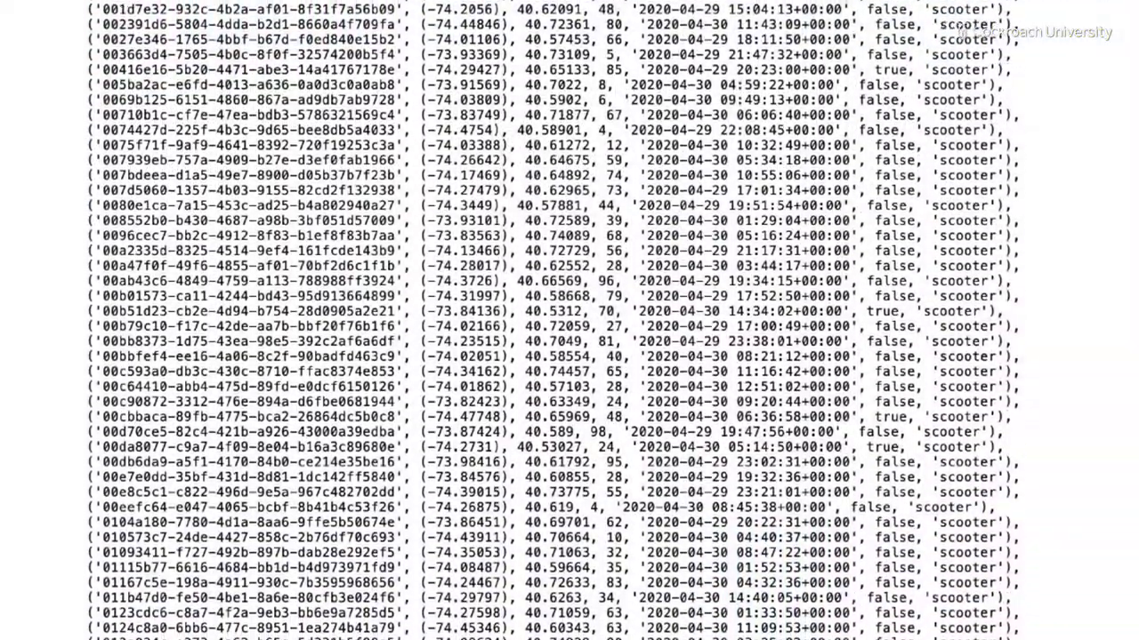
{"action": "scroll", "scroll_direction": "down", "scroll_amount": 3}
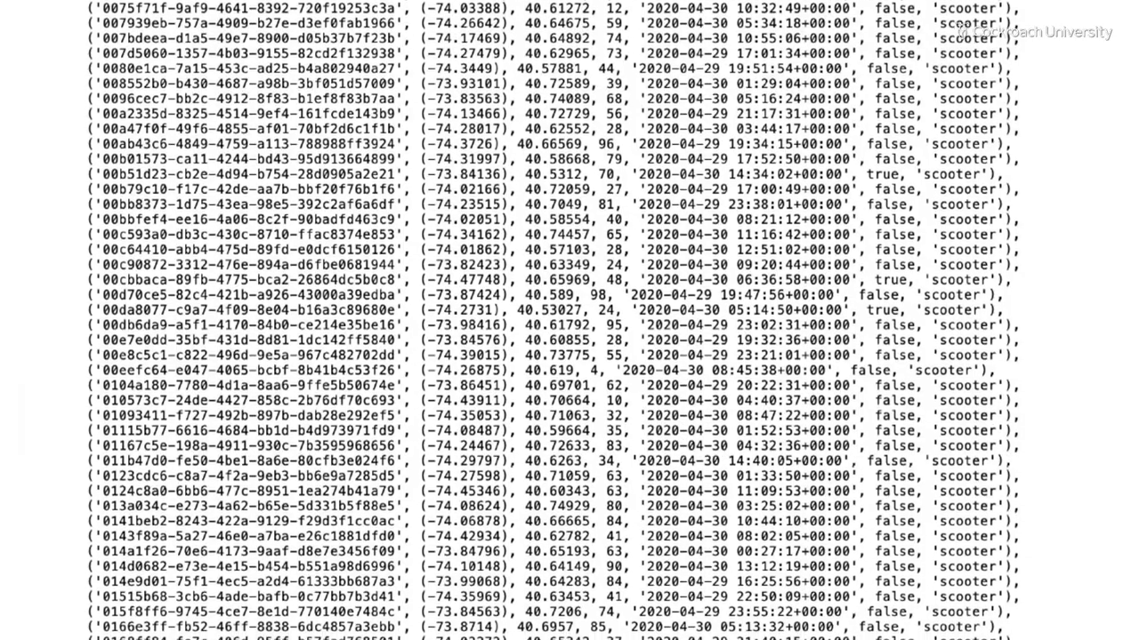
{"action": "scroll", "scroll_direction": "down", "scroll_amount": 3}
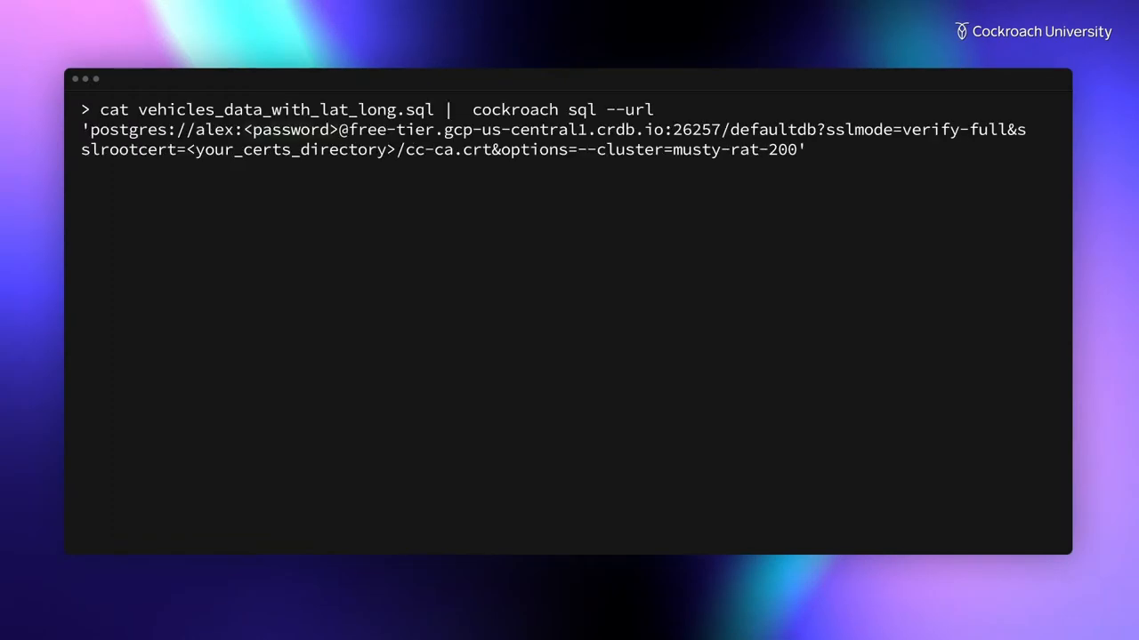
Pipe vehicles_data_with_lat_long.sql into the musty-rat cluster via cockroach sql.
{"action": "double_click", "coordinate": [288, 130]}
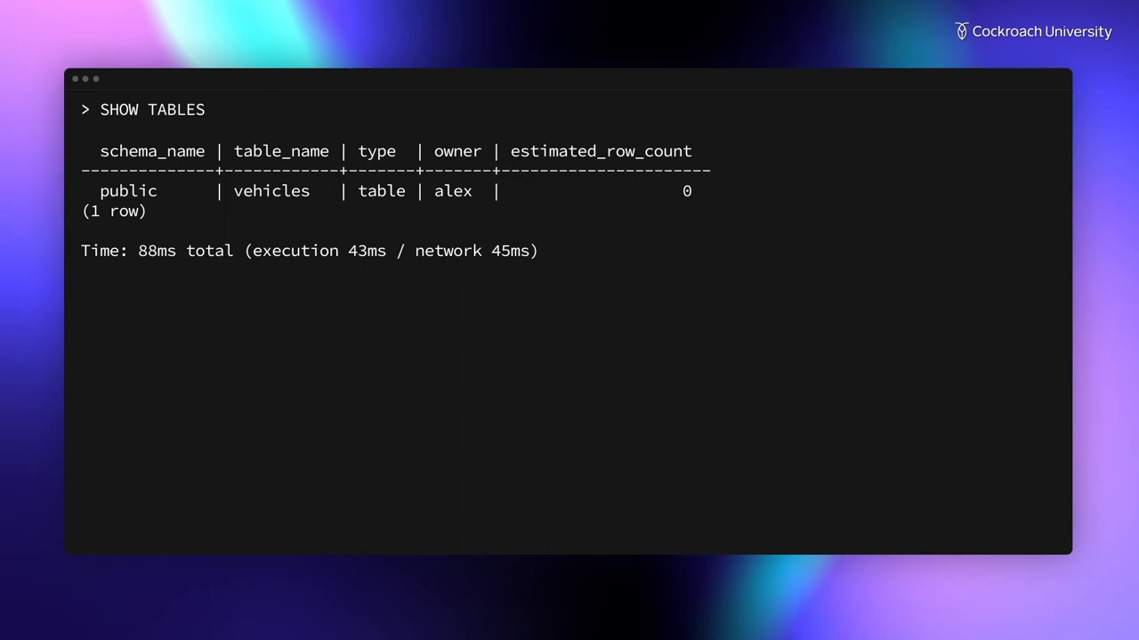
Query the first five vehicles rows, then reopen musty-rat's connection info.
{"action": "type", "text": "SELECT * FROM vehicles LIMIT 5;"}
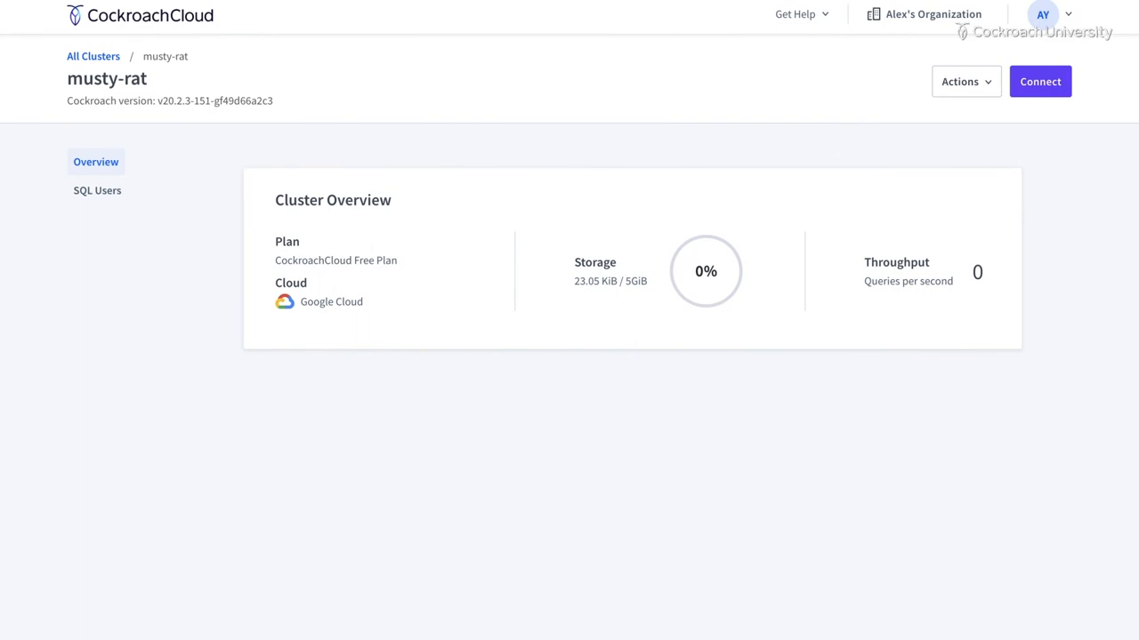
{"action": "left_click", "coordinate": [1039, 81]}
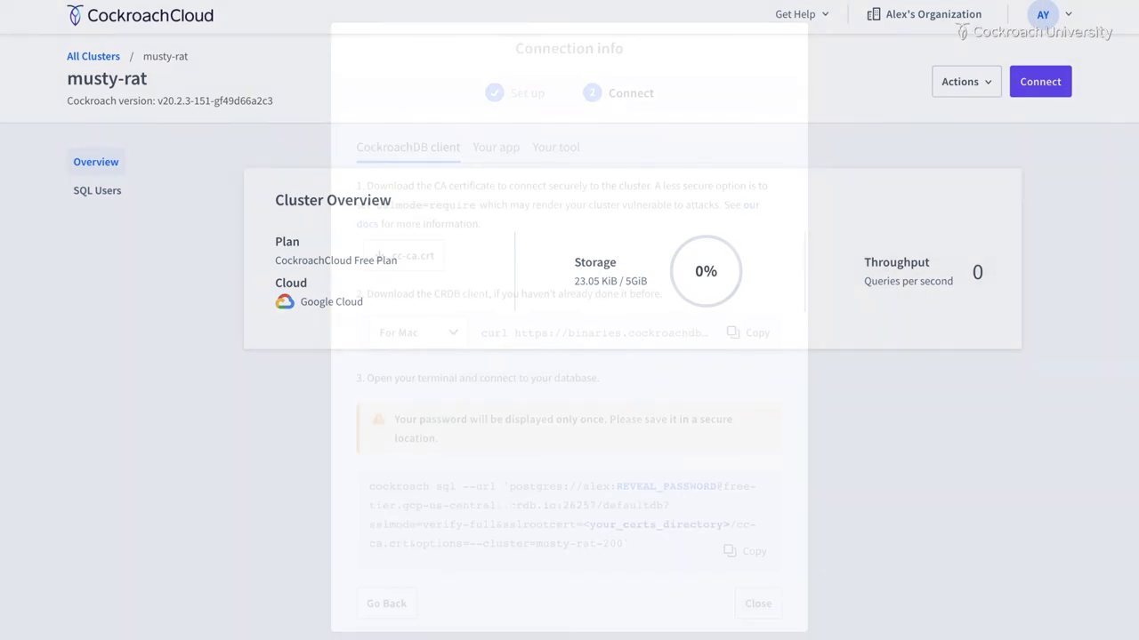